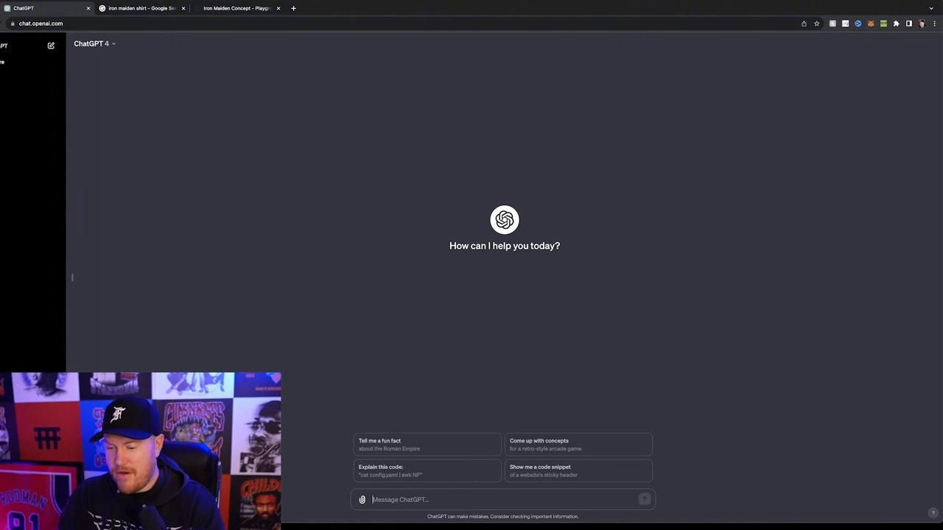
# - Ask ChatGPT for 10 new Iron Maiden t-shirt ideas that maintain the band's visual branding
pyautogui.write('Please give me')
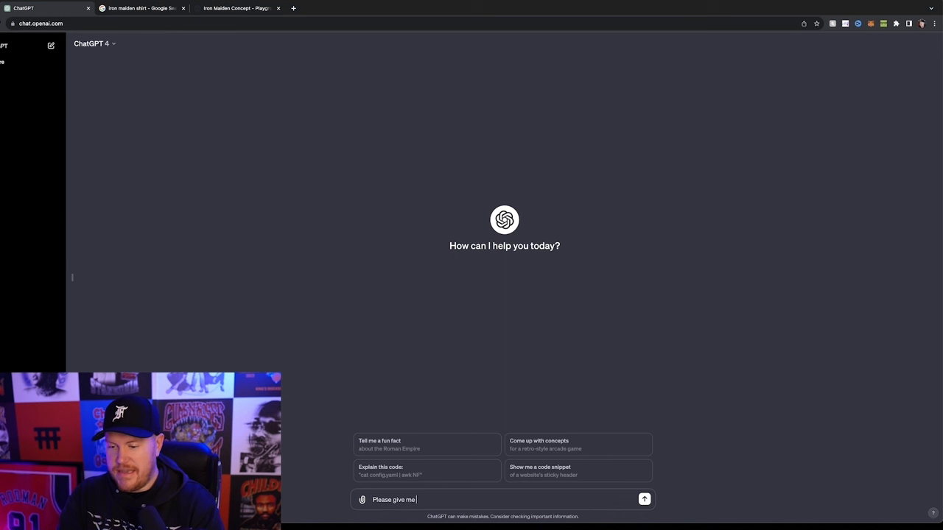
pyautogui.write('10 new t-shirt id')
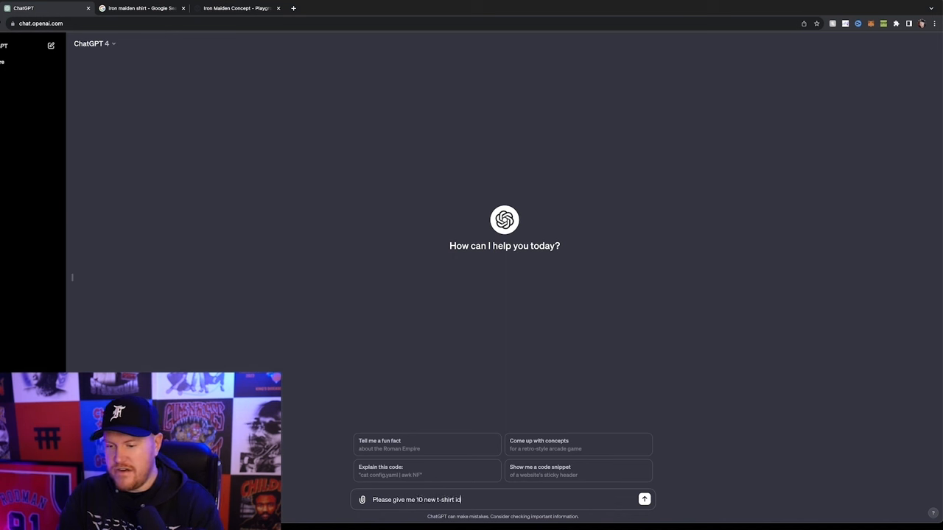
pyautogui.write('eas for Iron')
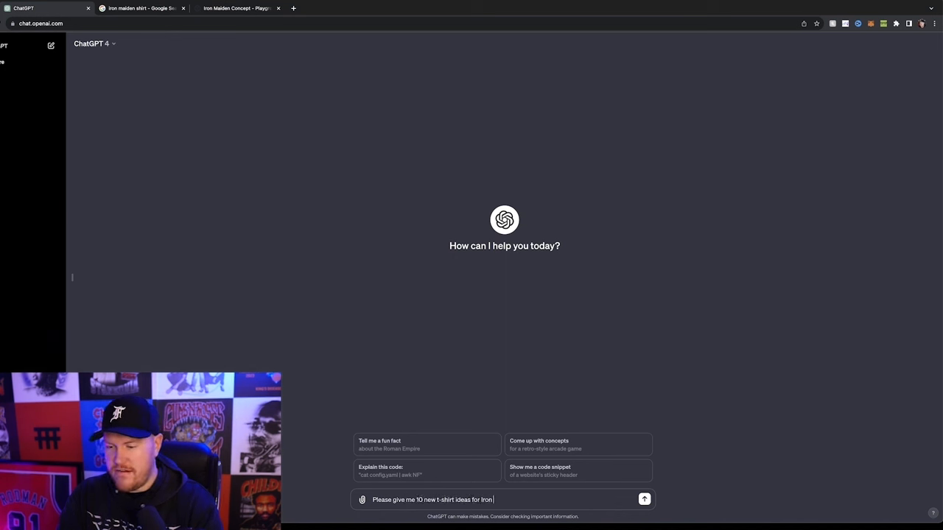
pyautogui.write('Maiden. These need to')
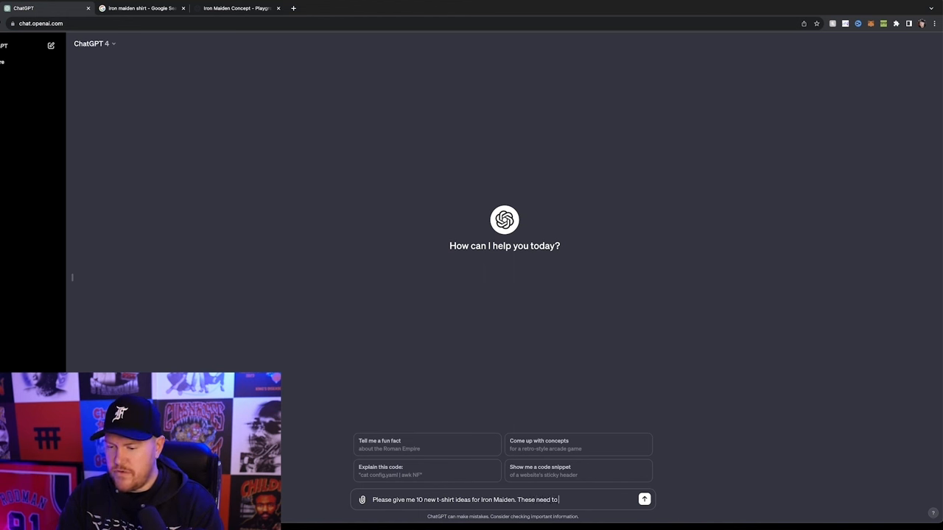
pyautogui.write("maintain the visual legacy of the band and it's overall branding.")
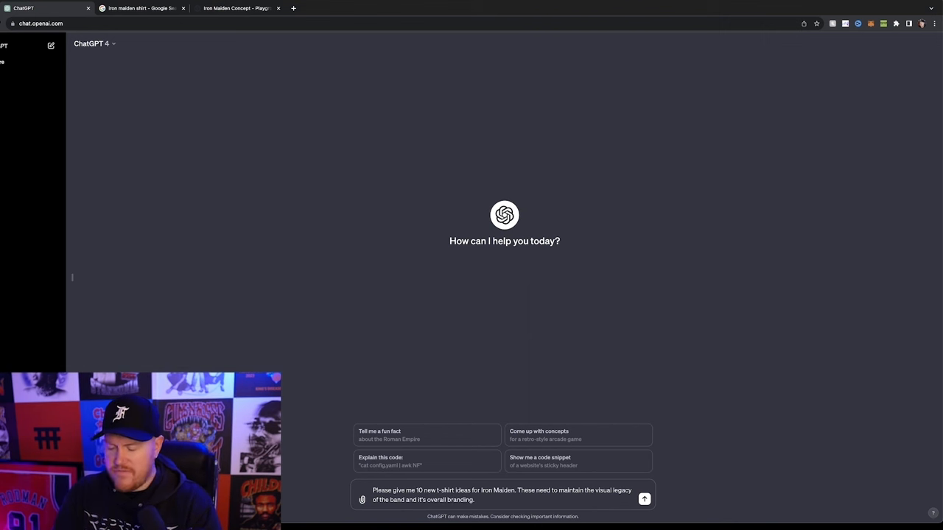
pyautogui.click(644, 499)
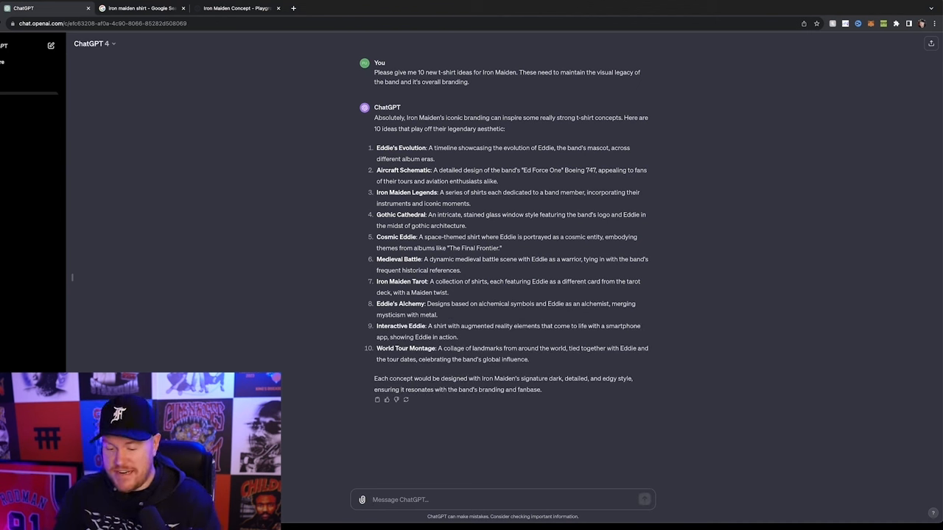
# - Ask ChatGPT 'Can you make them more badass?' and scroll through the ten amped-up concepts
pyautogui.write('Can you mak')
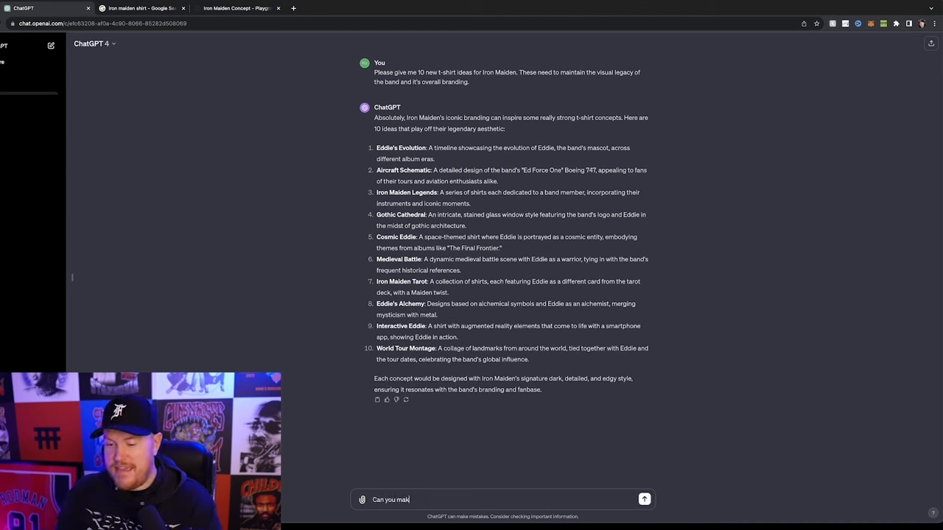
pyautogui.write('e them more bada')
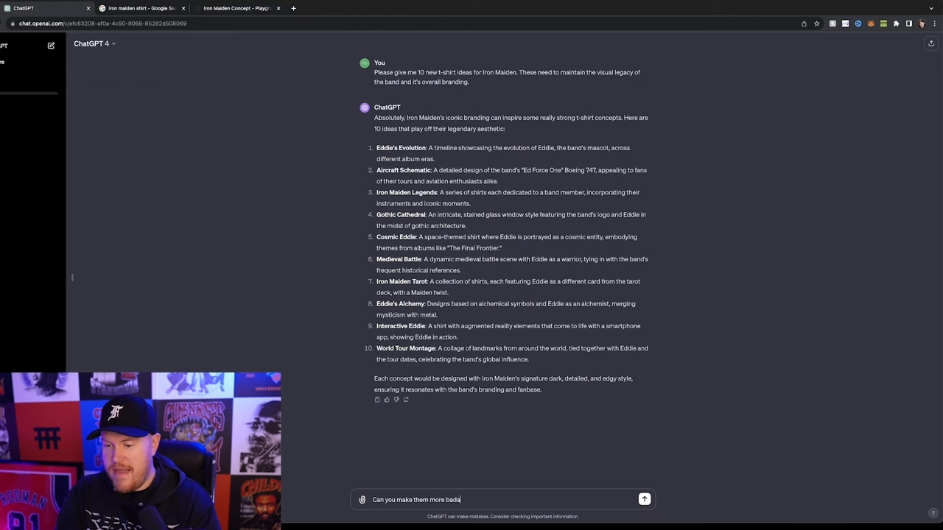
pyautogui.click(644, 499)
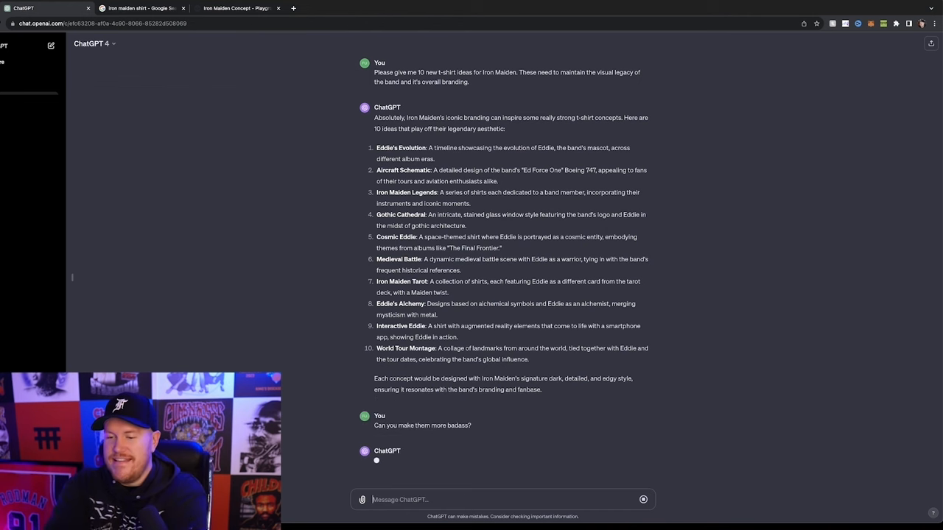
pyautogui.scroll(-3)
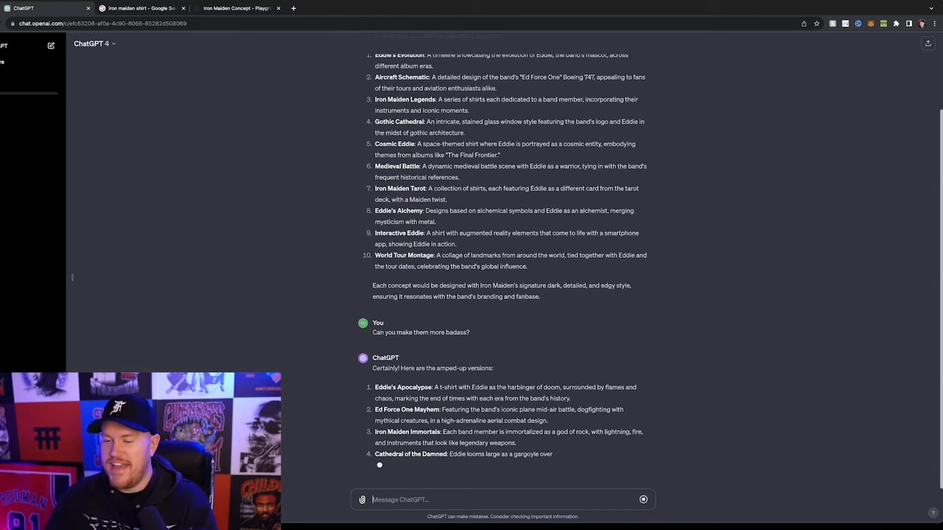
pyautogui.scroll(-3)
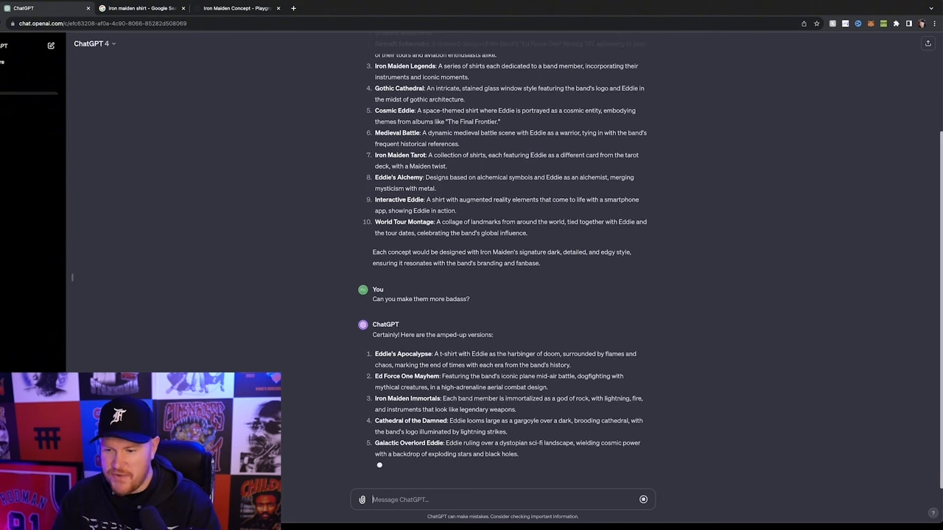
pyautogui.scroll(-3)
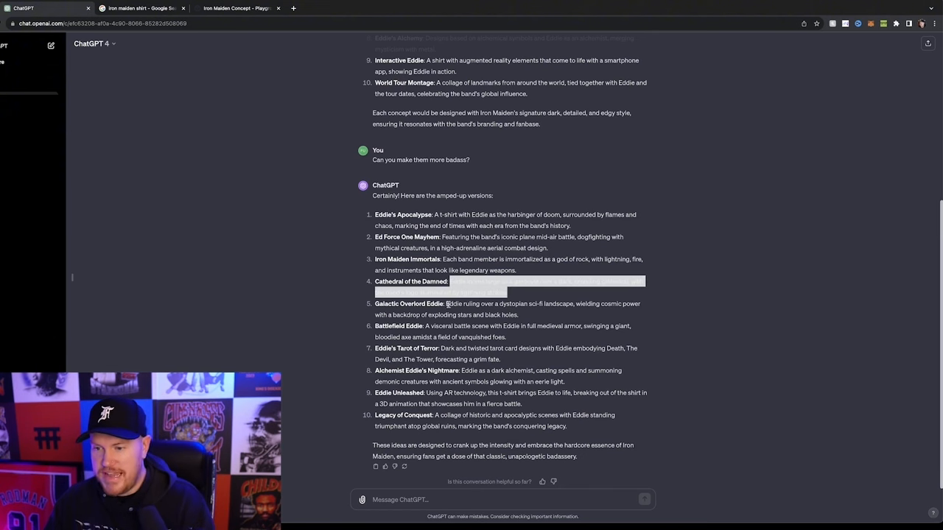
# - Switch to the Google Images 'iron maiden shirt' results showing the Killers T-Shirt preview
pyautogui.click(140, 8)
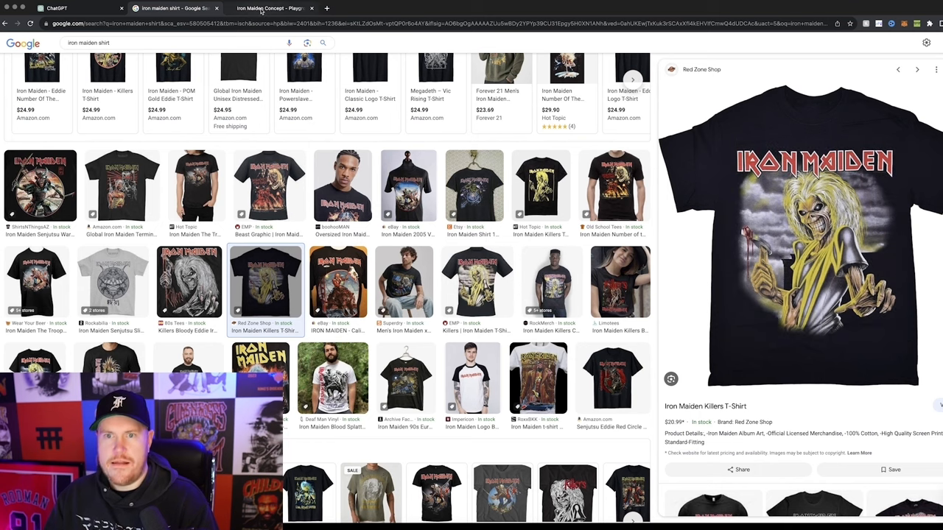
# - On the Iron Maiden Concept canvas, adjust the reference image strength slider
pyautogui.click(271, 8)
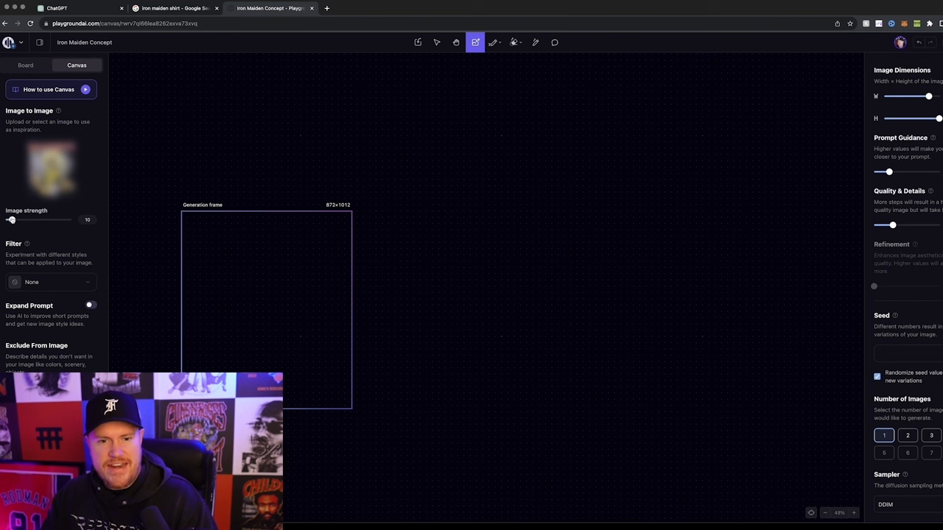
pyautogui.moveTo(11, 220); pyautogui.dragTo(71, 220)
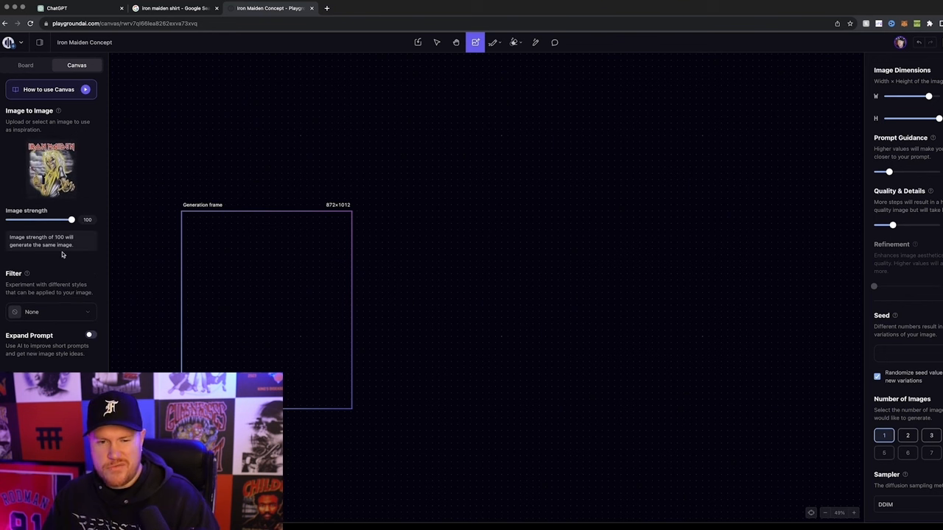
pyautogui.moveTo(66, 234)
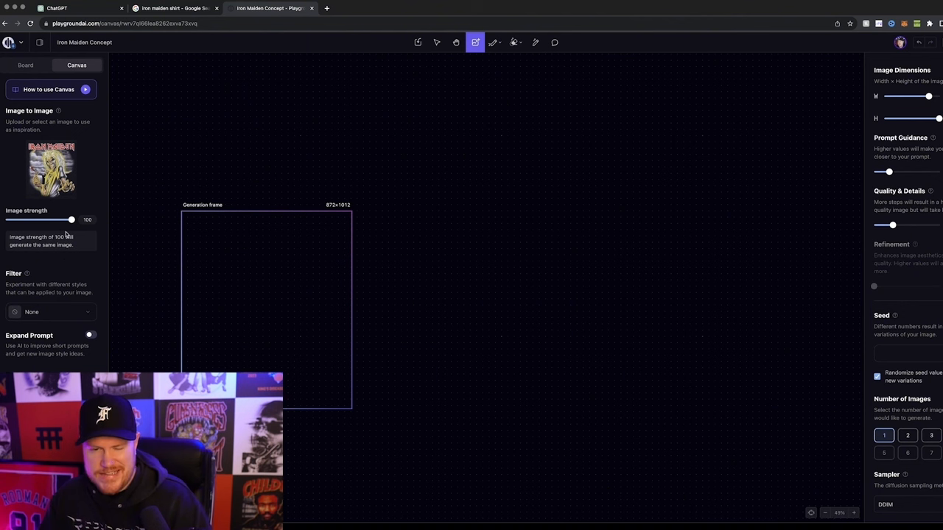
pyautogui.moveTo(72, 220); pyautogui.dragTo(24, 219)
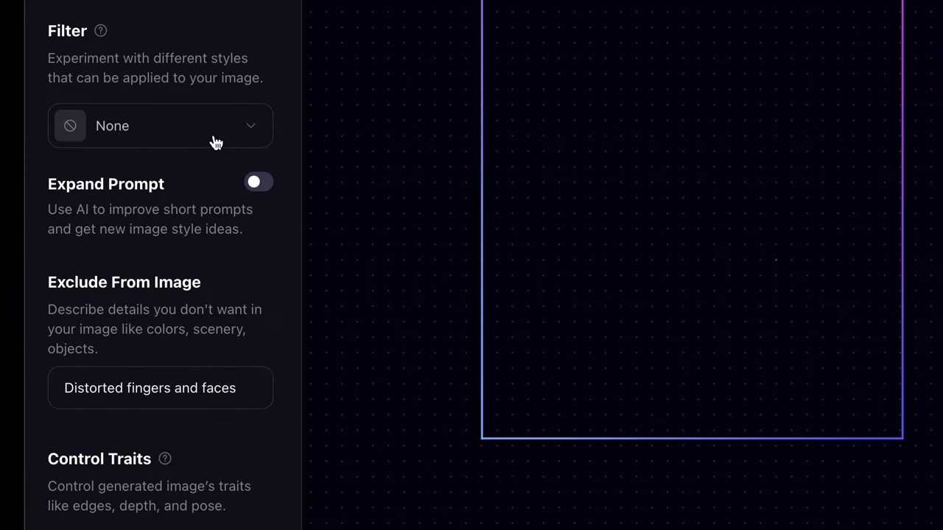
pyautogui.moveTo(127, 308)
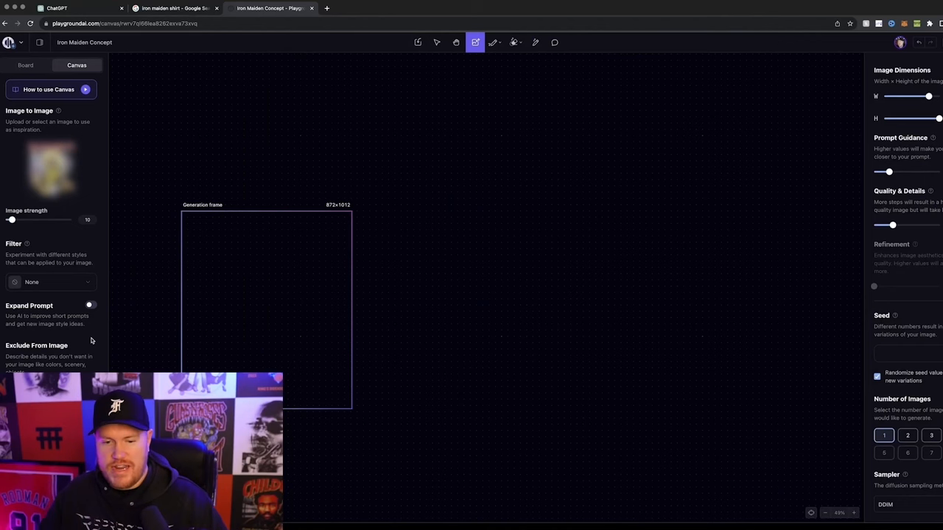
pyautogui.moveTo(287, 254)
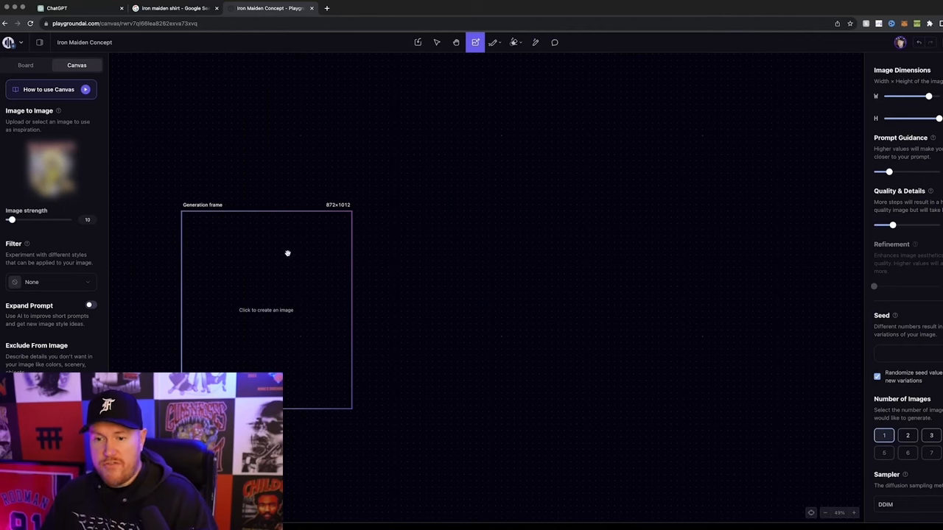
# - Select the generation frame and prefix the cathedral gargoyle prompt with 'Iron Maiden'
pyautogui.click(266, 310)
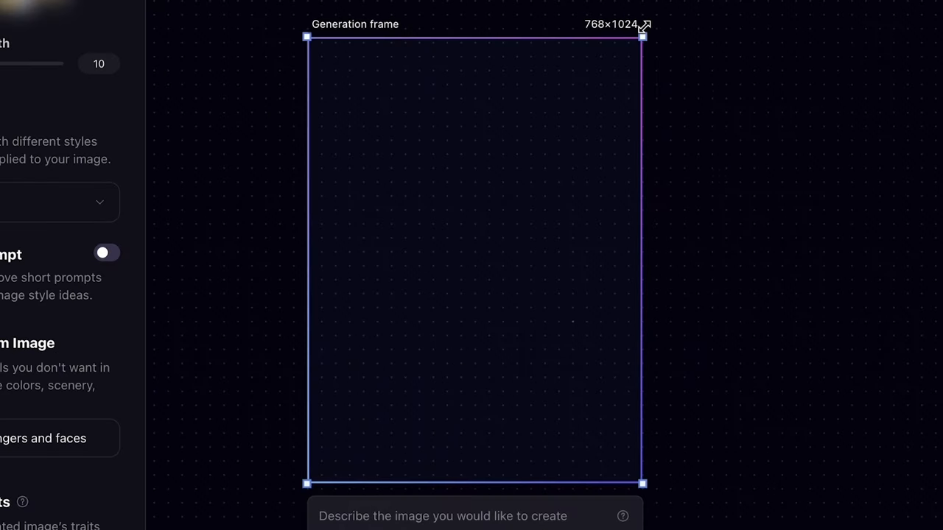
pyautogui.moveTo(636, 221)
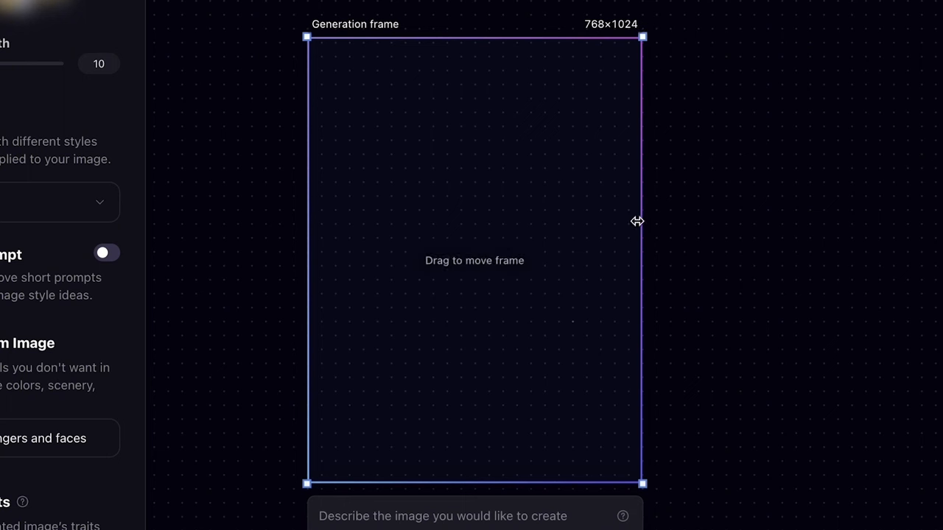
pyautogui.moveTo(809, 280)
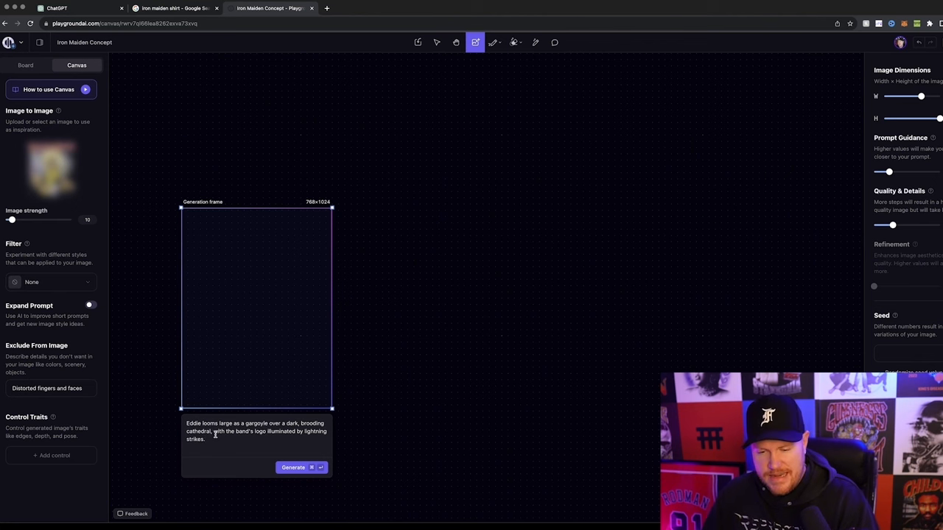
pyautogui.moveTo(453, 397)
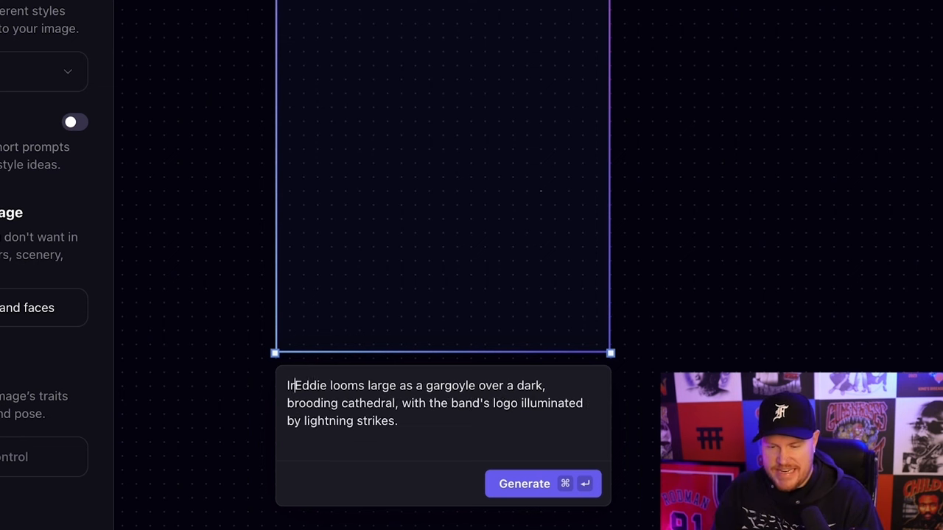
pyautogui.write('Iron Maiden')
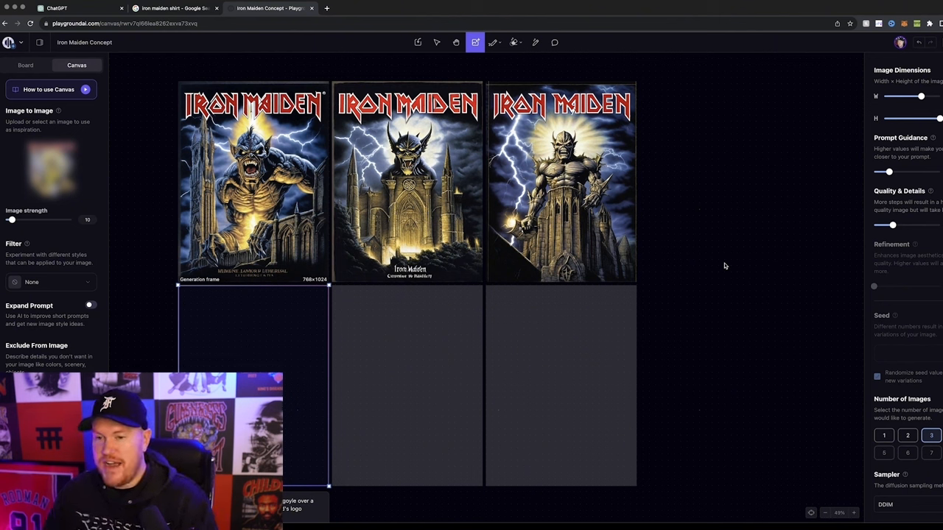
pyautogui.moveTo(696, 261)
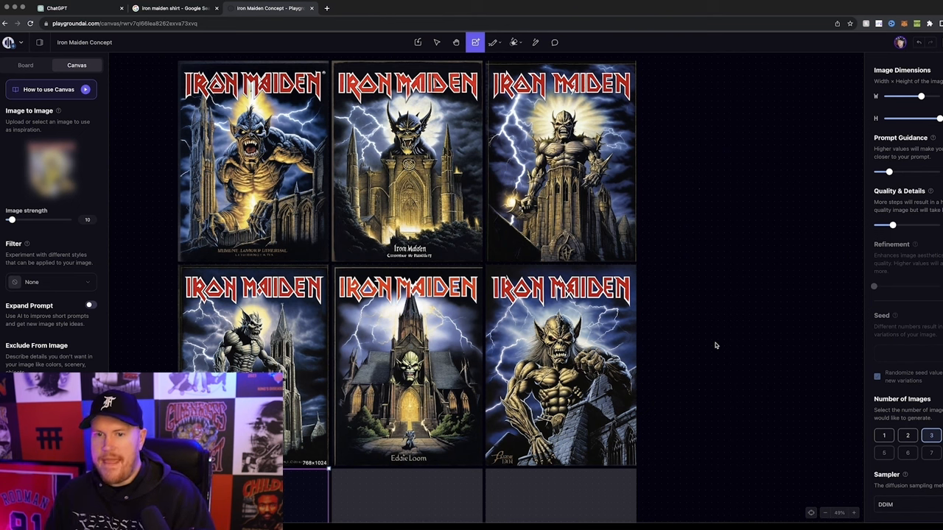
pyautogui.moveTo(712, 336)
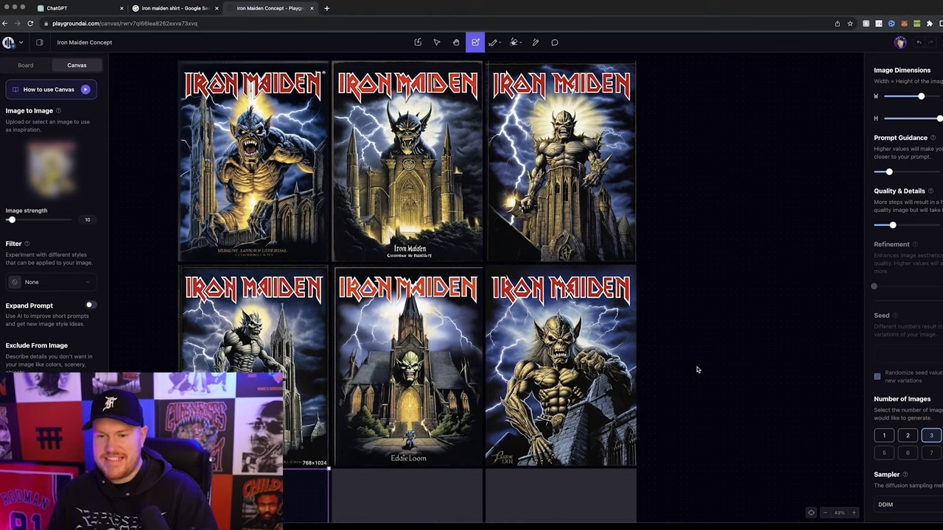
# - Fetch the Galactic Overlord Eddie prompt from ChatGPT and return to the Playground canvas
pyautogui.click(56, 8)
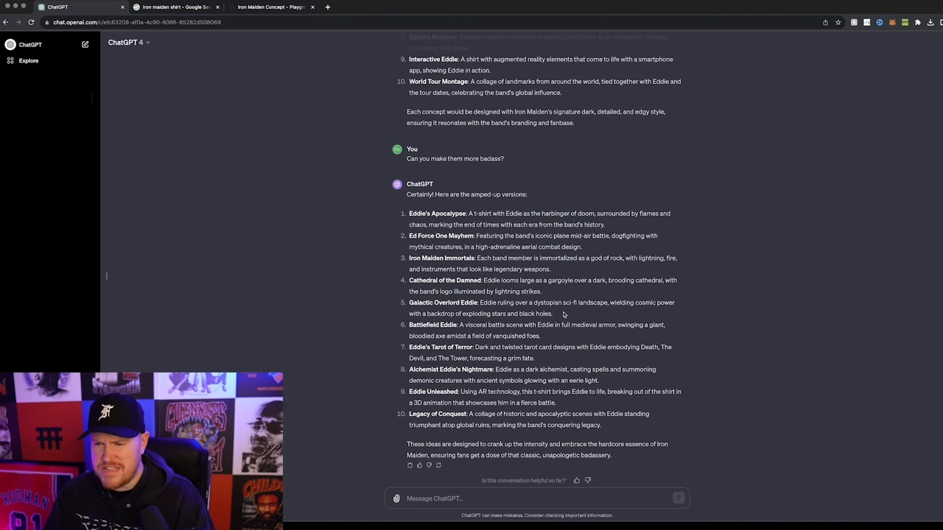
pyautogui.click(272, 7)
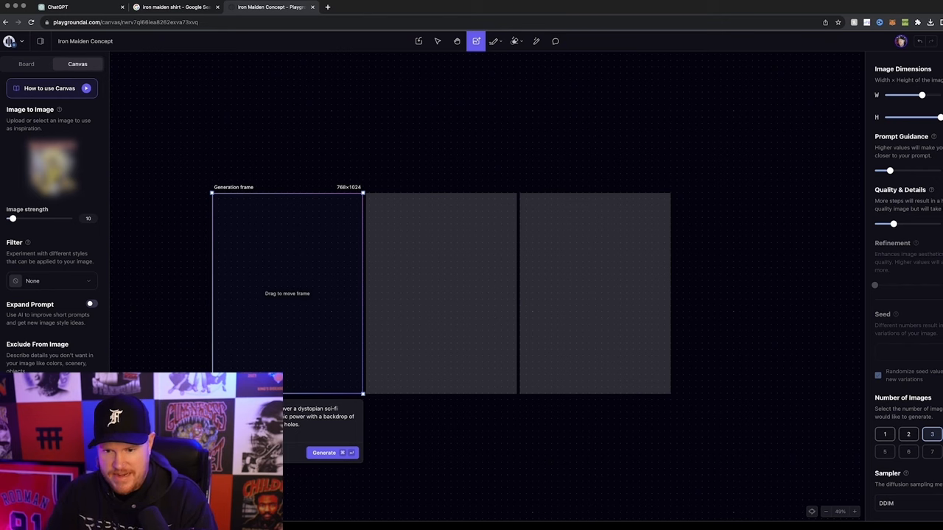
# - Generate two batches of three Galactic Overlord Eddie images and scroll to view them
pyautogui.click(323, 453)
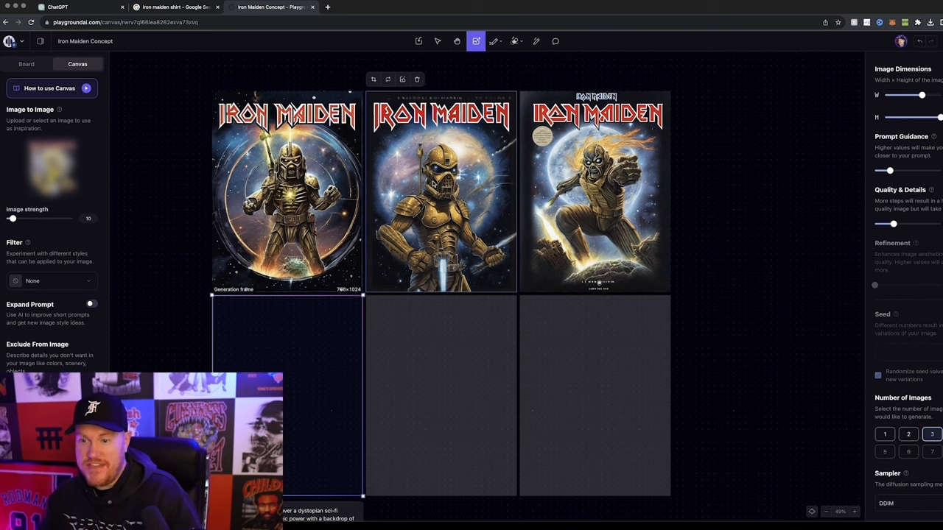
pyautogui.click(595, 191)
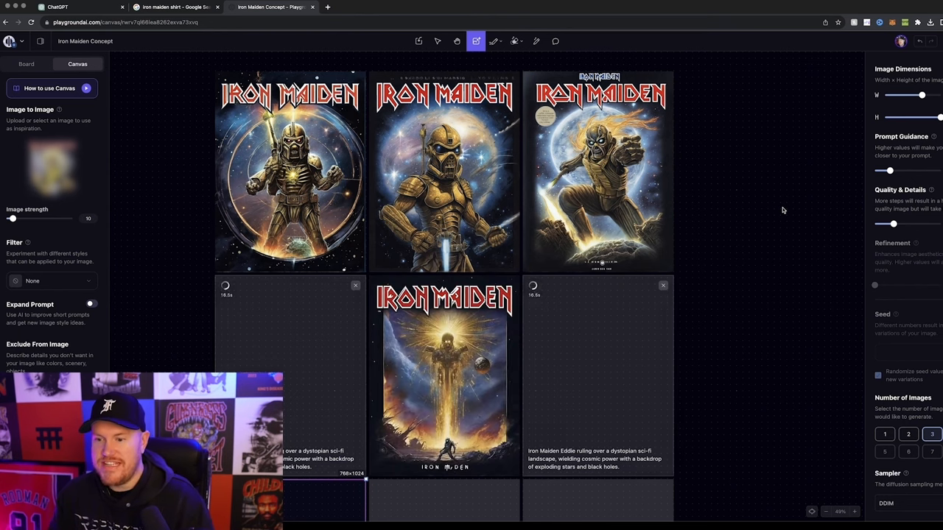
pyautogui.scroll(-3)
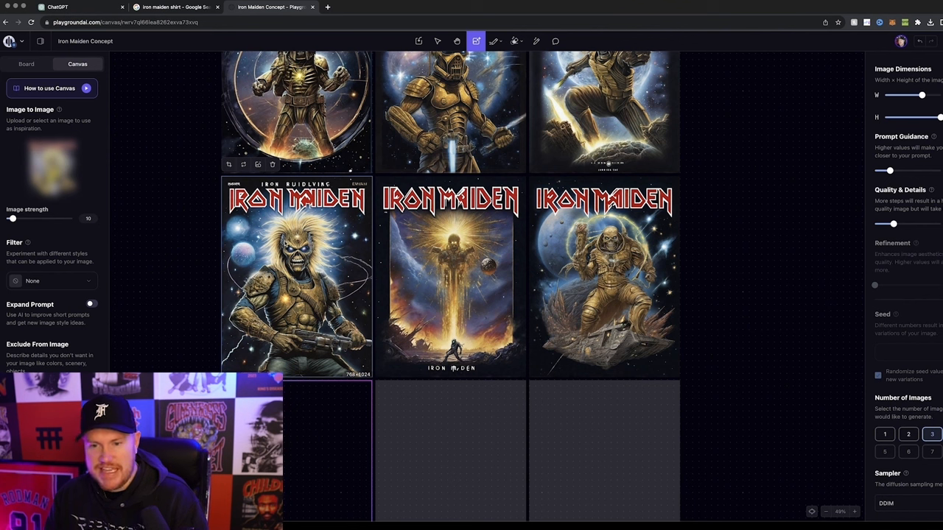
pyautogui.moveTo(641, 347)
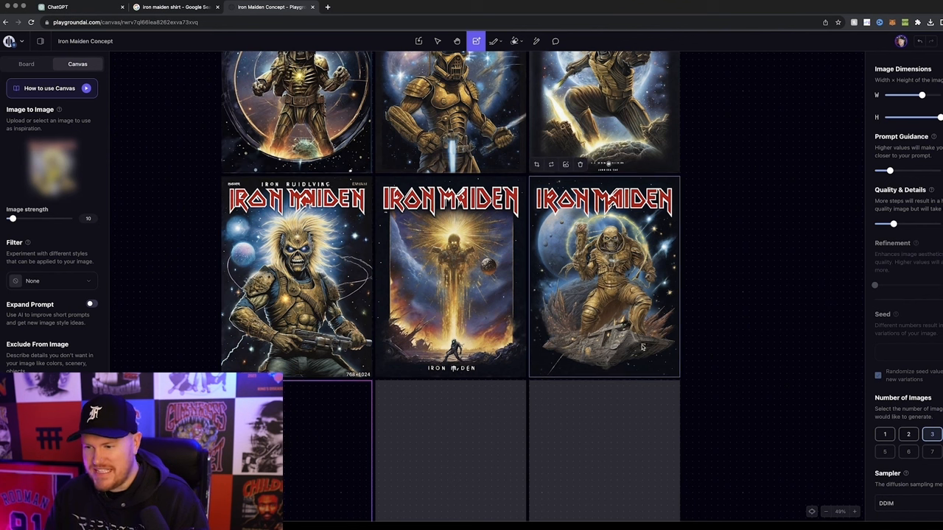